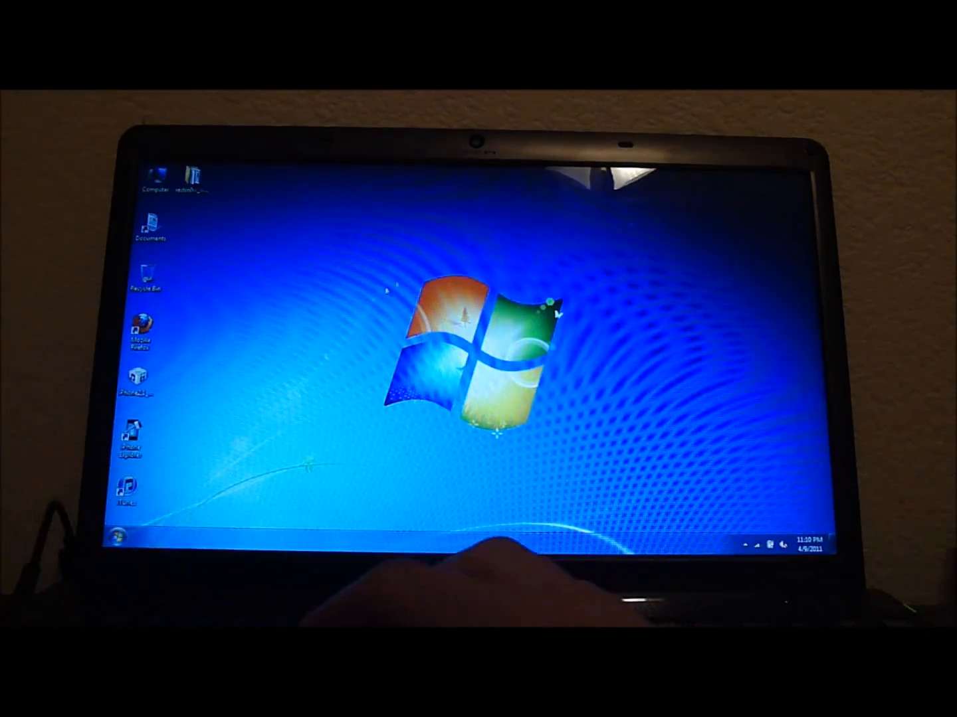
Create a new folder on the Windows 7 desktop via the context menu's New > Folder.
{"action": "right_click", "coordinate": [392, 332]}
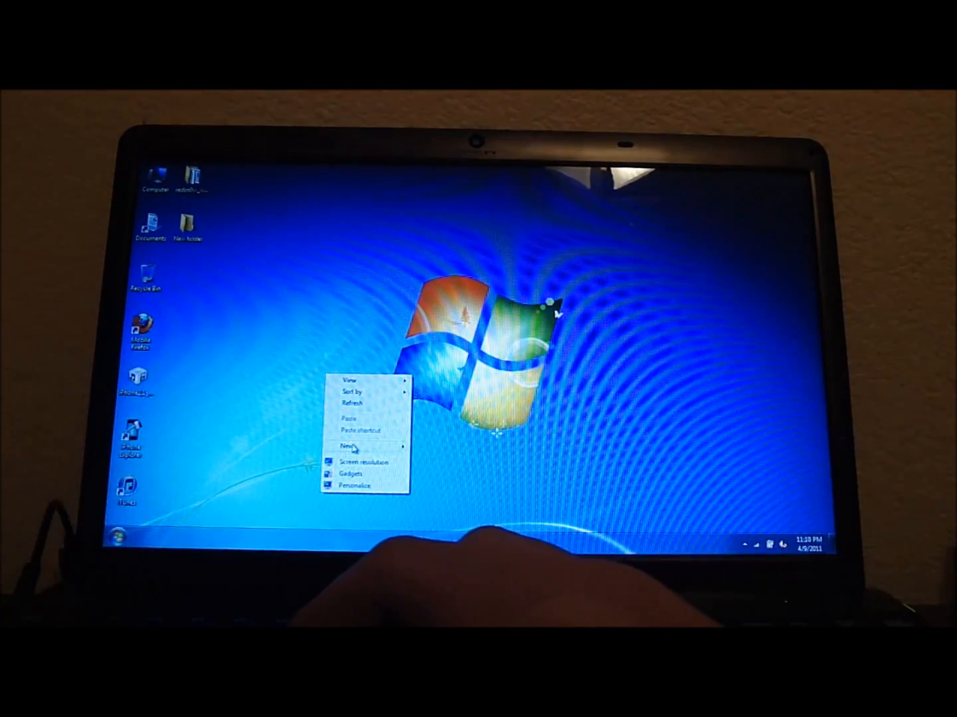
{"action": "left_click", "coordinate": [346, 445]}
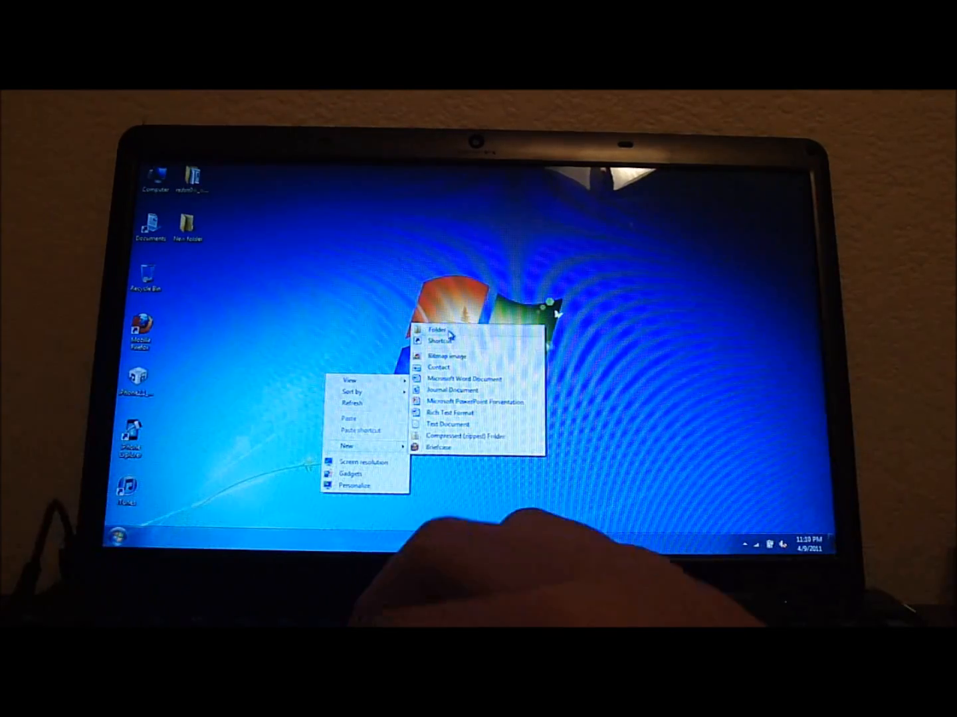
{"action": "left_click", "coordinate": [436, 326]}
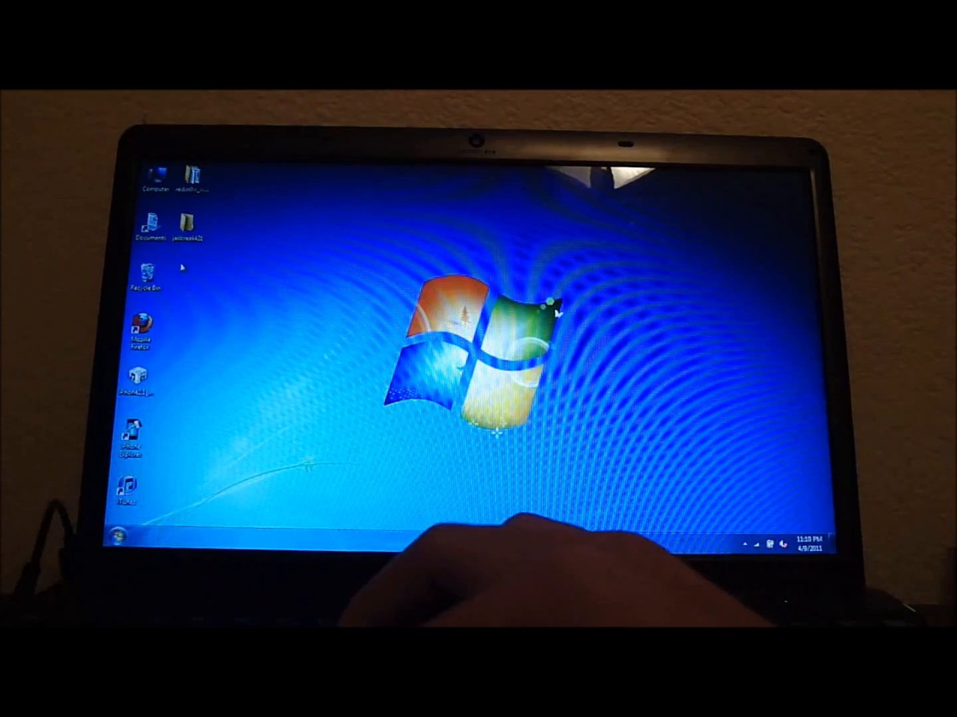
{"action": "mouse_move", "coordinate": [189, 229]}
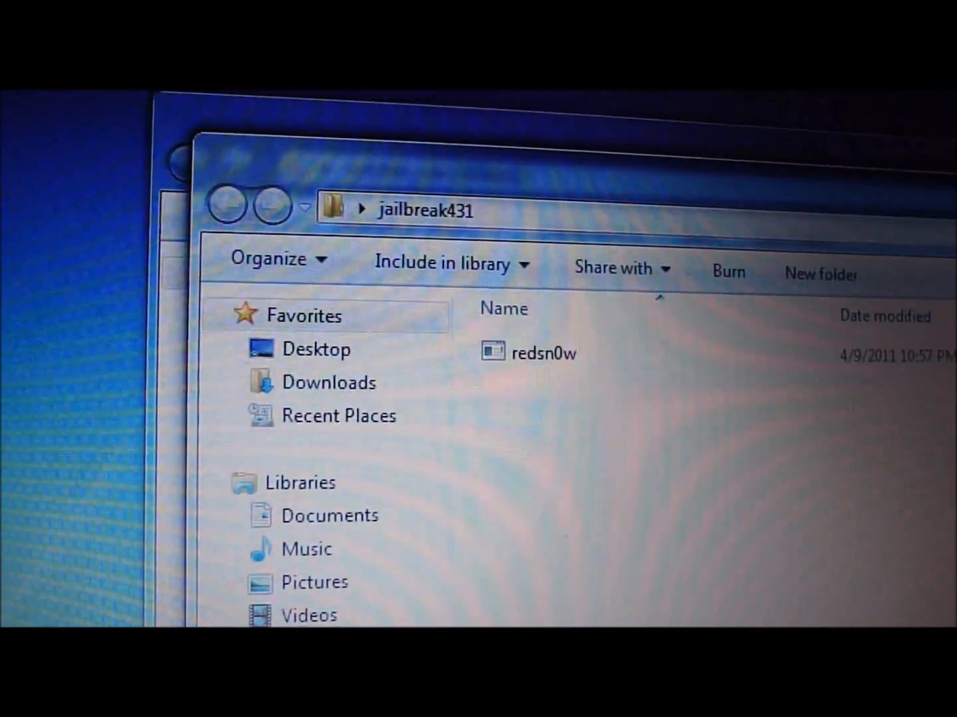
Open the jailbreak431 folder to confirm it holds the redsn0w application.
{"action": "double_click", "coordinate": [542, 354]}
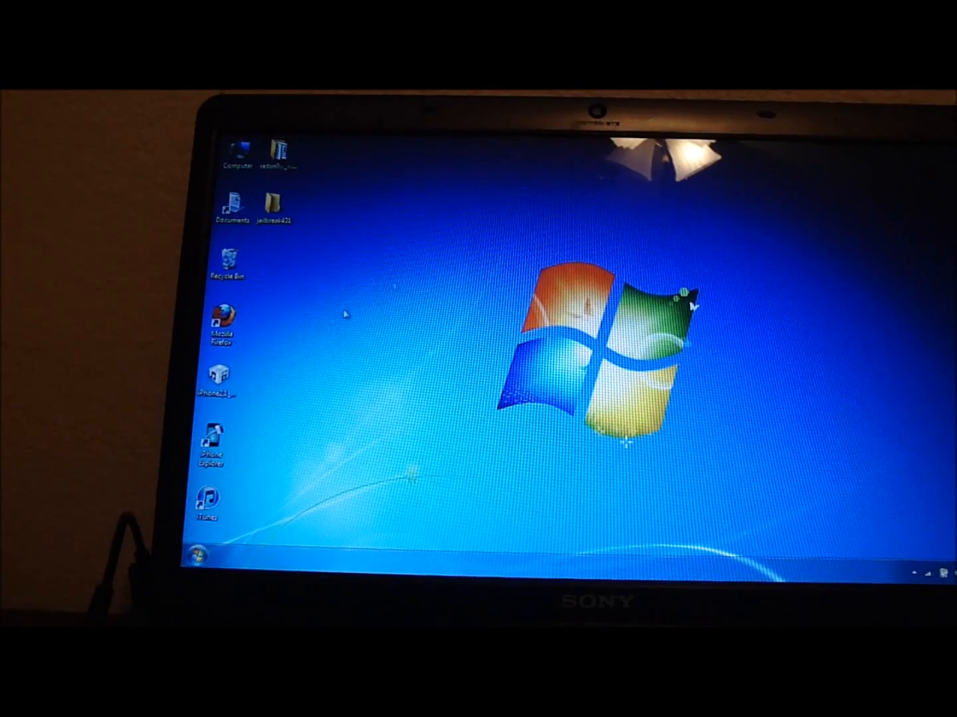
Select the iPhone 4.3.1 restore IPSW on the desktop to move it into jailbreak431.
{"action": "left_click", "coordinate": [217, 375]}
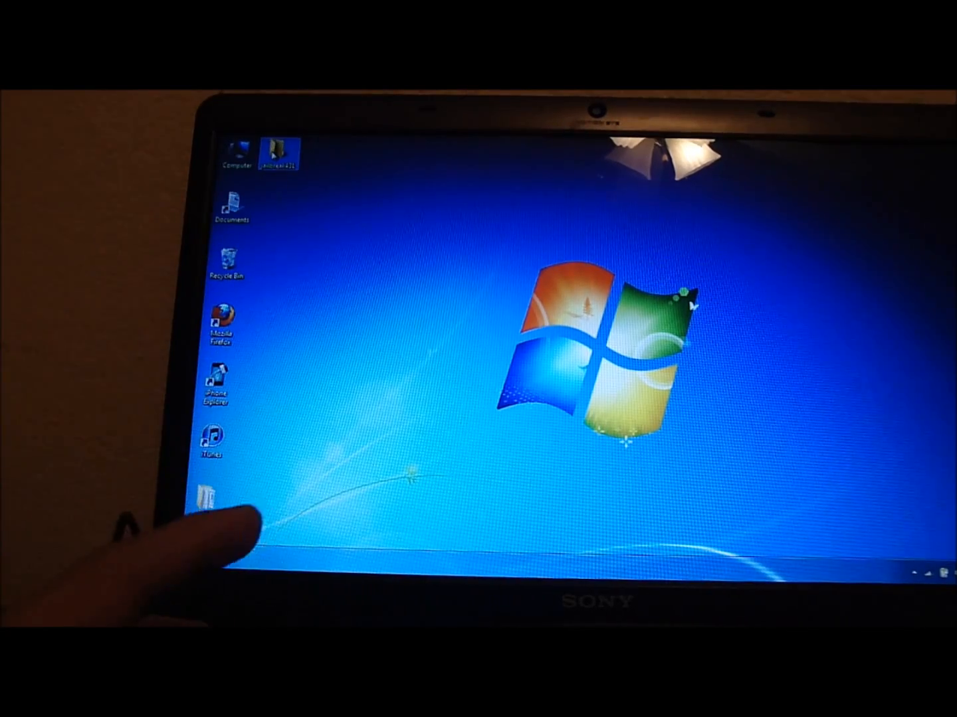
Open jailbreak431 from the desktop and select the redsn0w application inside it.
{"action": "double_click", "coordinate": [278, 144]}
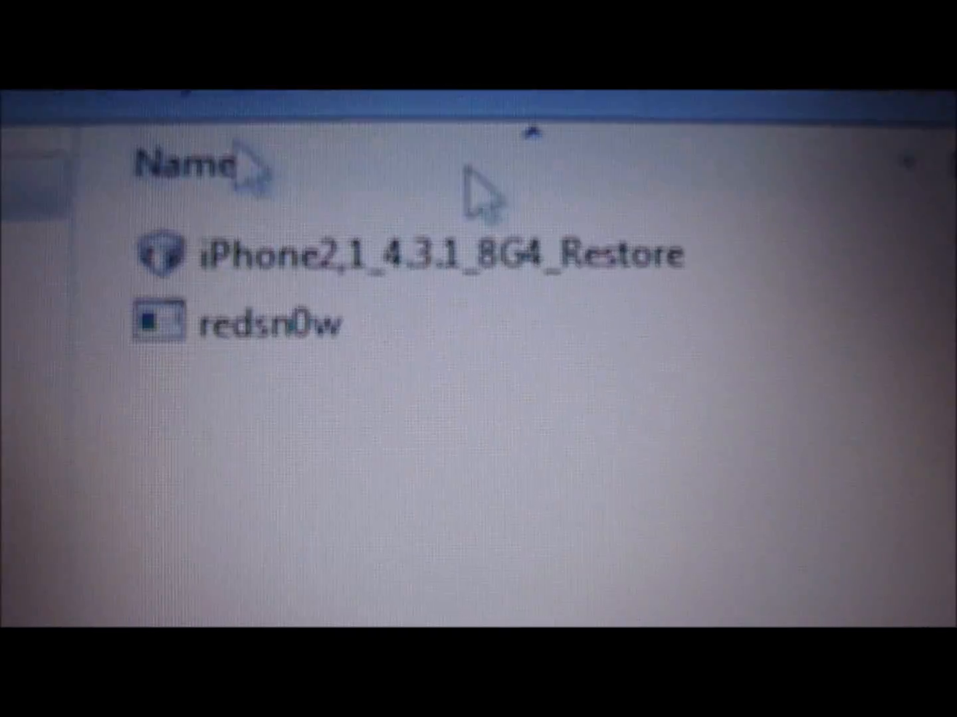
{"action": "left_click", "coordinate": [239, 378]}
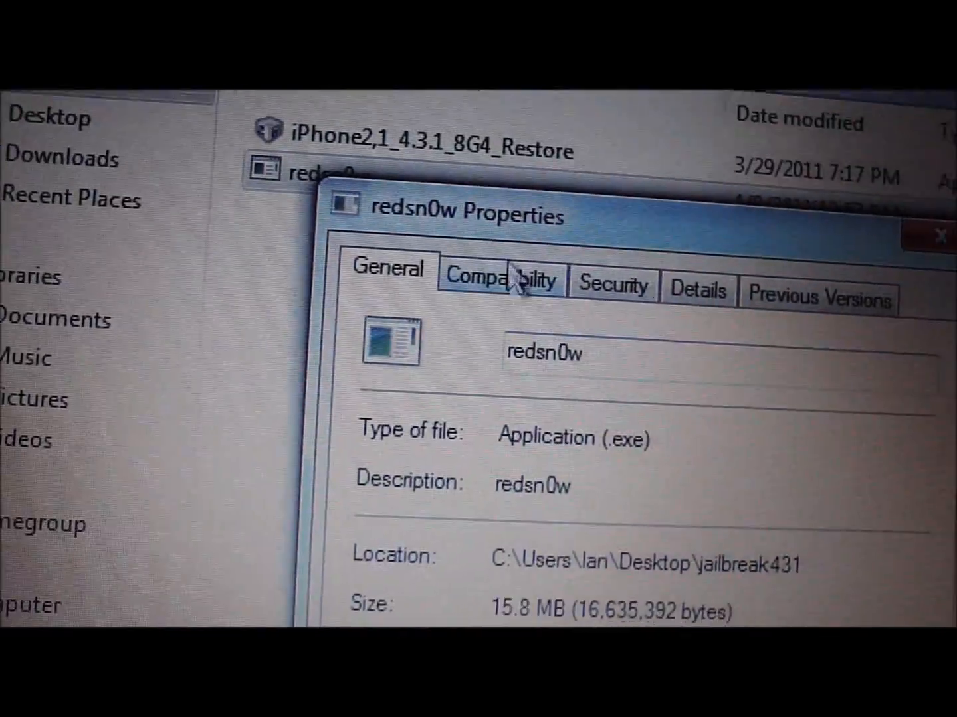
Set redsn0w's compatibility to Windows XP (Service Pack 2) and Run as administrator.
{"action": "left_click", "coordinate": [498, 279]}
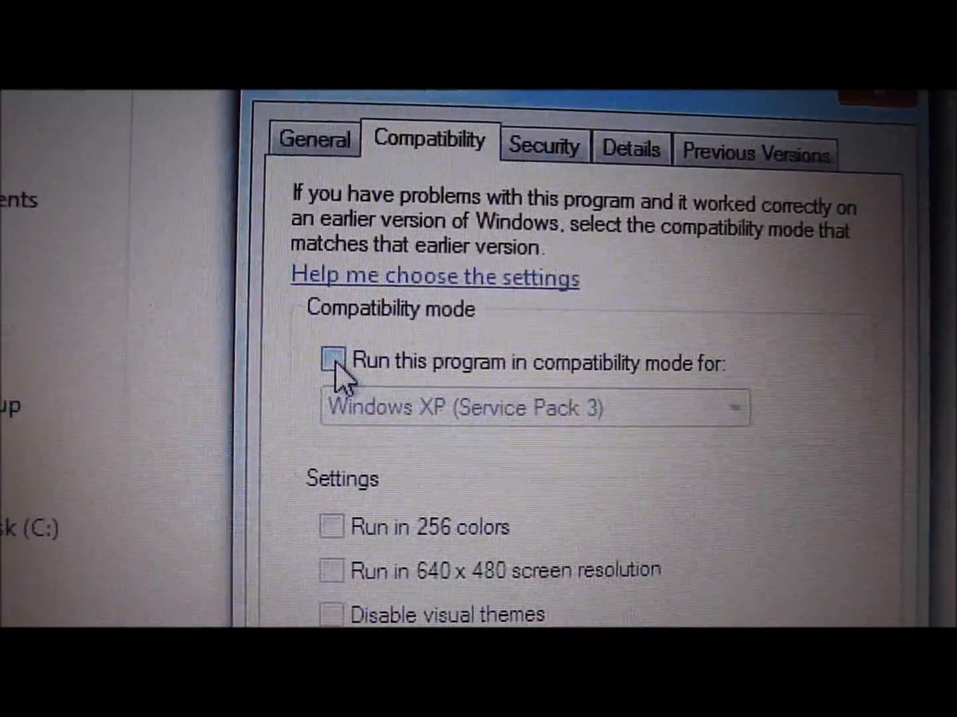
{"action": "left_click", "coordinate": [731, 351]}
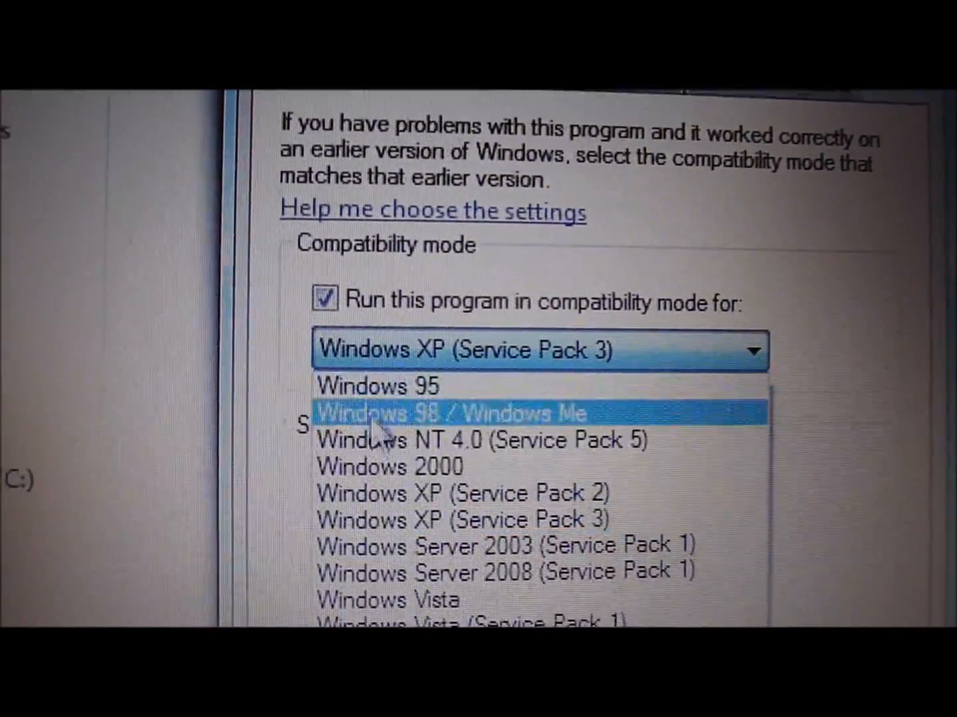
{"action": "left_click", "coordinate": [462, 493]}
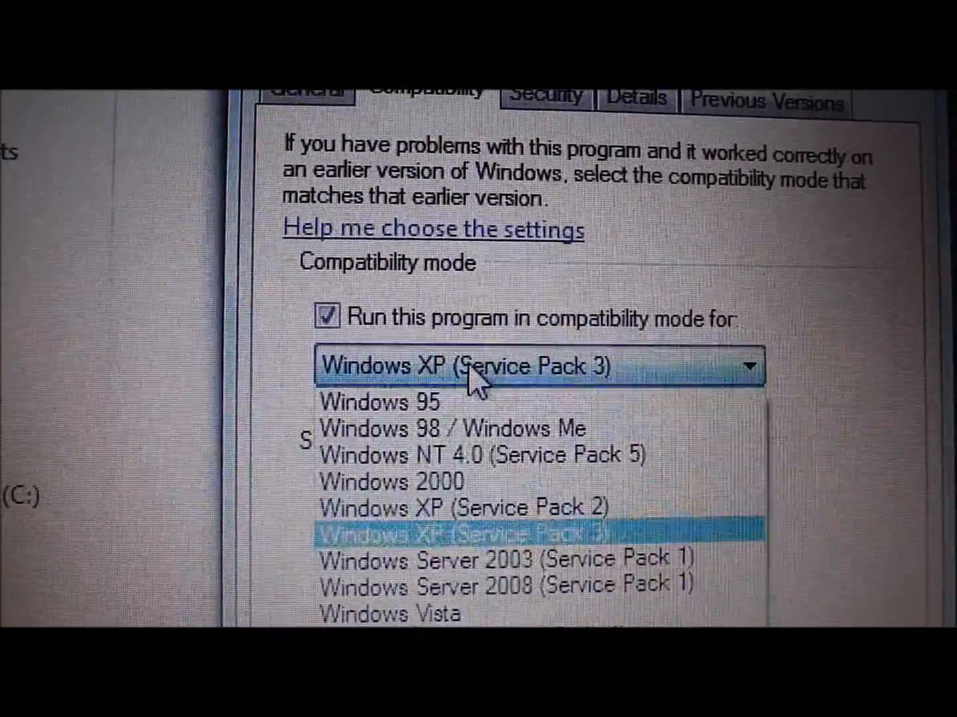
{"action": "left_click", "coordinate": [463, 508]}
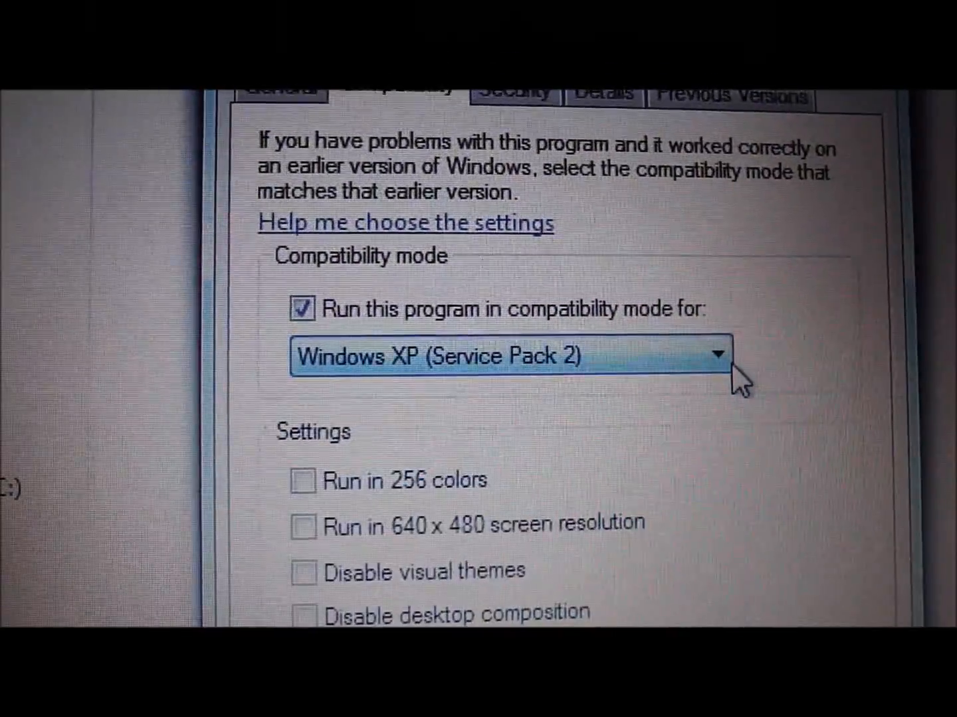
{"action": "scroll", "scroll_direction": "down", "scroll_amount": 3}
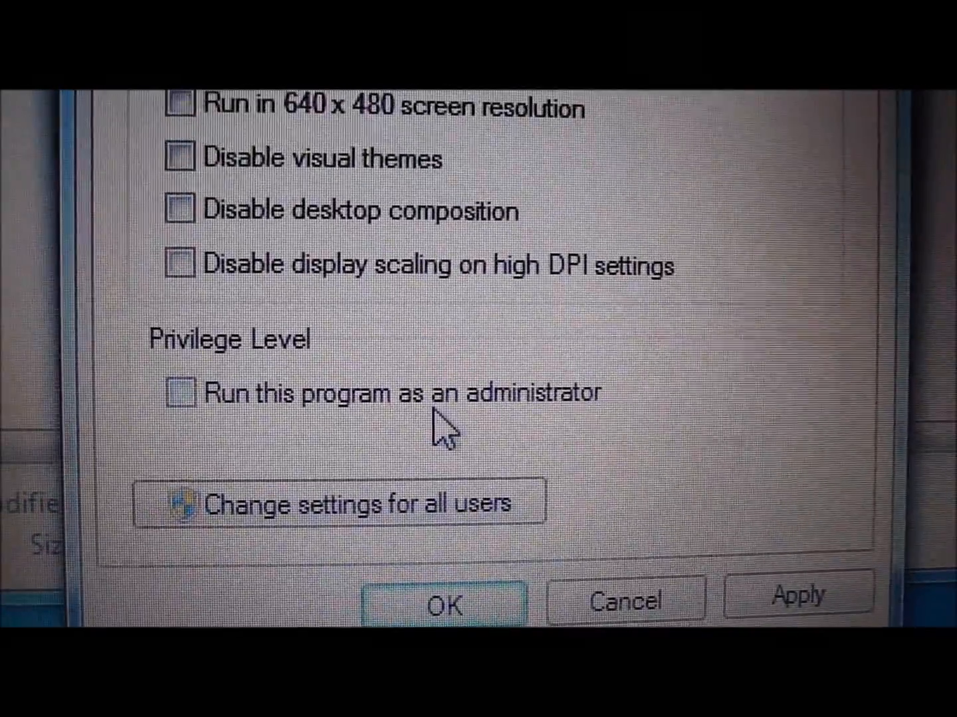
{"action": "left_click", "coordinate": [181, 392]}
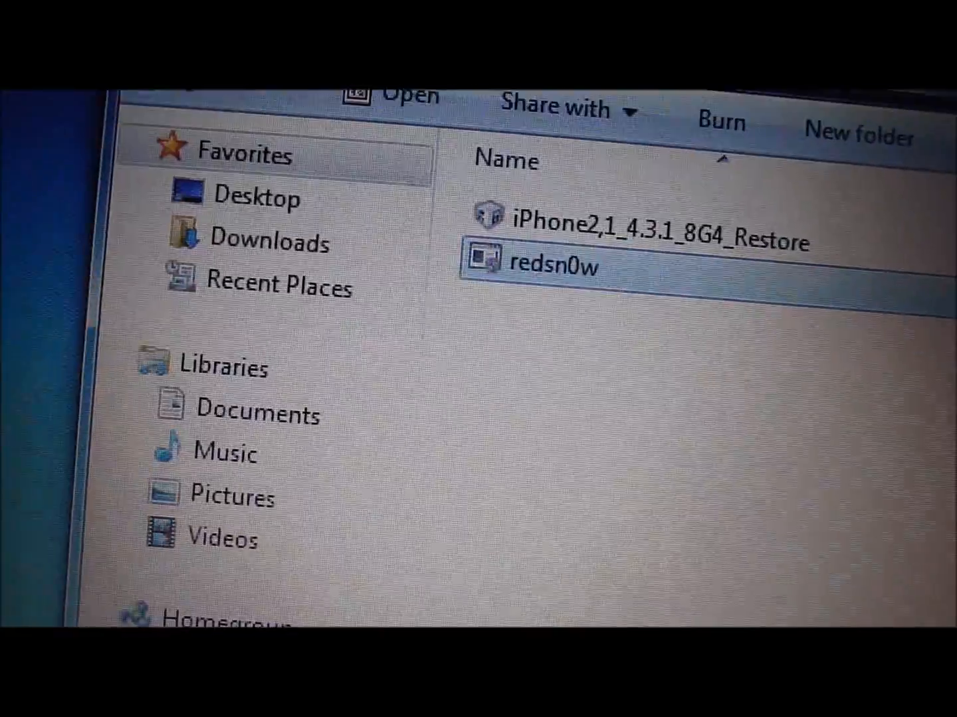
Launch redsn0w from the jailbreak431 folder.
{"action": "double_click", "coordinate": [554, 266]}
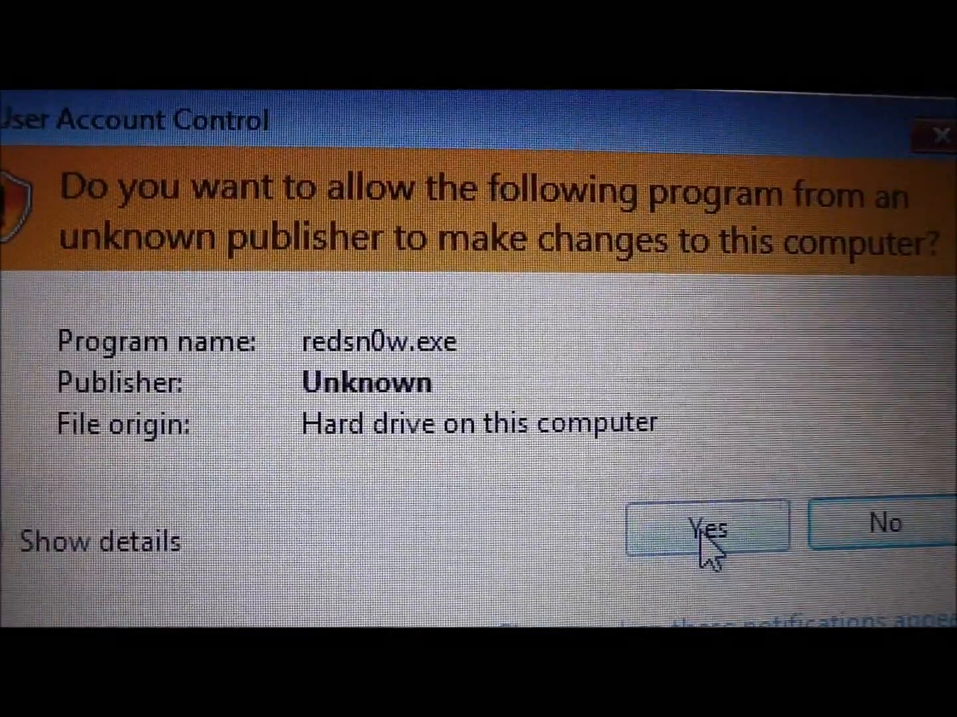
Approve the User Account Control prompt so redsn0w.exe can run.
{"action": "left_click", "coordinate": [707, 526]}
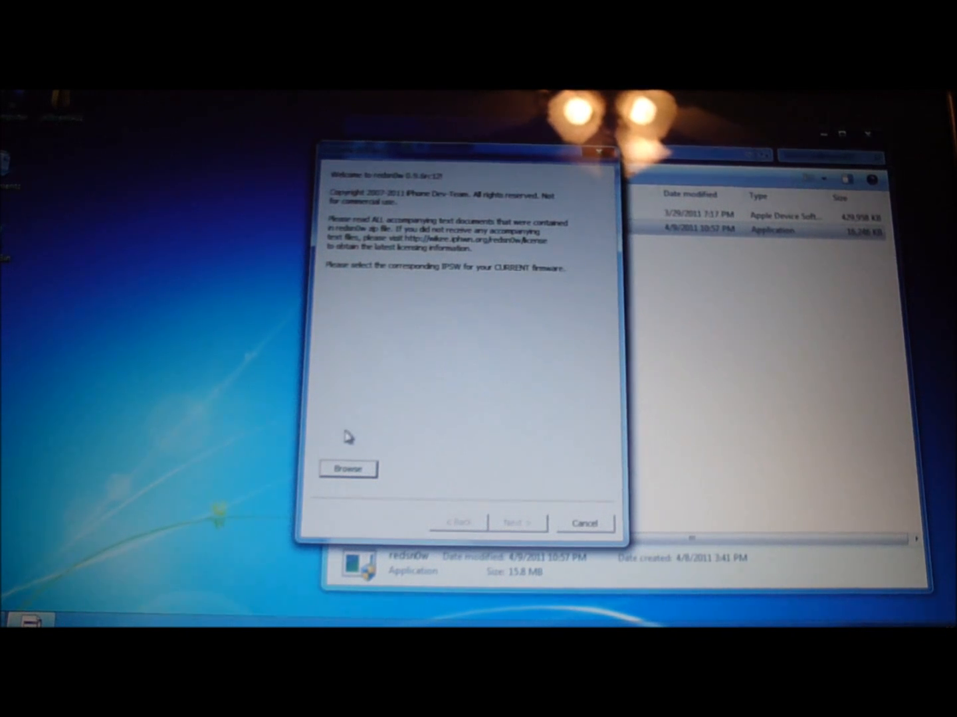
Browse to Desktop\jailbreak431 and load the iPhone2,1_4.3.1_8G4_Restore IPSW into redsn0w.
{"action": "left_click", "coordinate": [347, 467]}
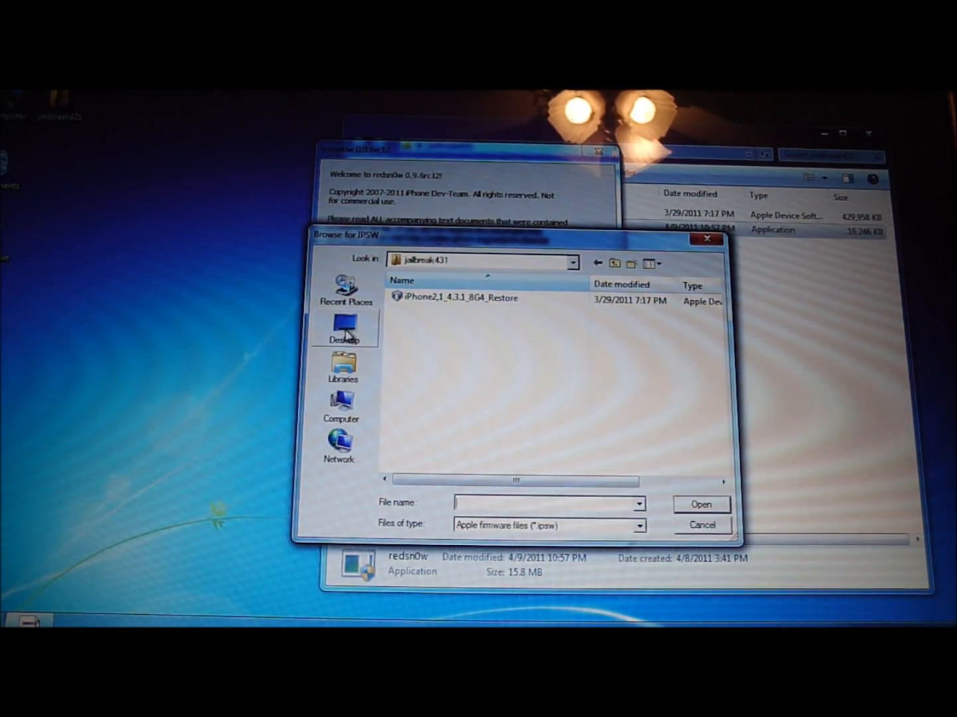
{"action": "left_click", "coordinate": [345, 329]}
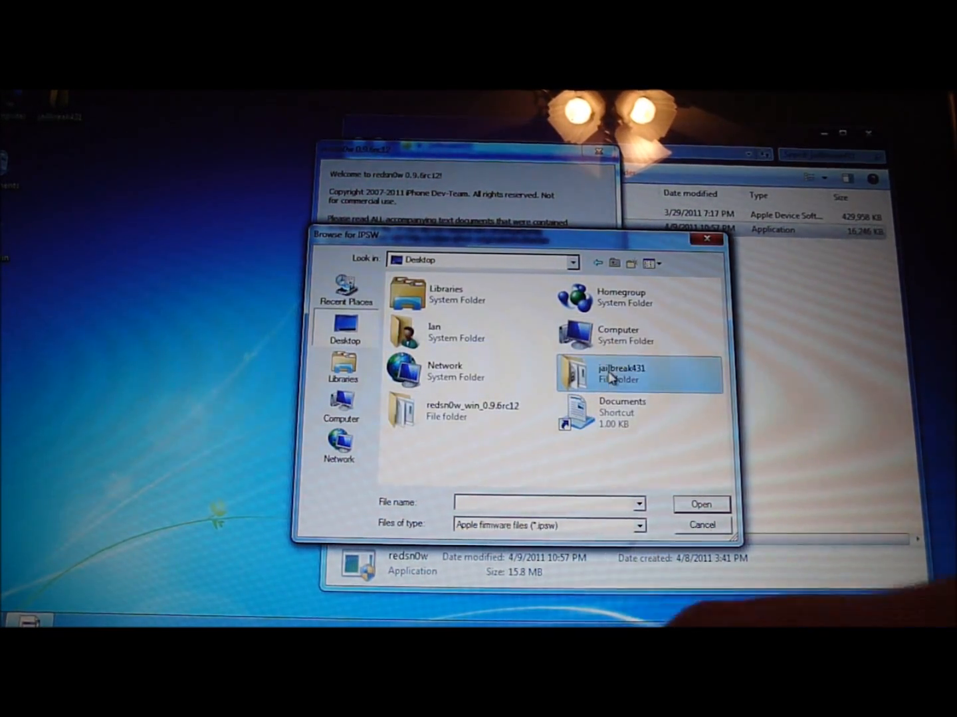
{"action": "double_click", "coordinate": [622, 374]}
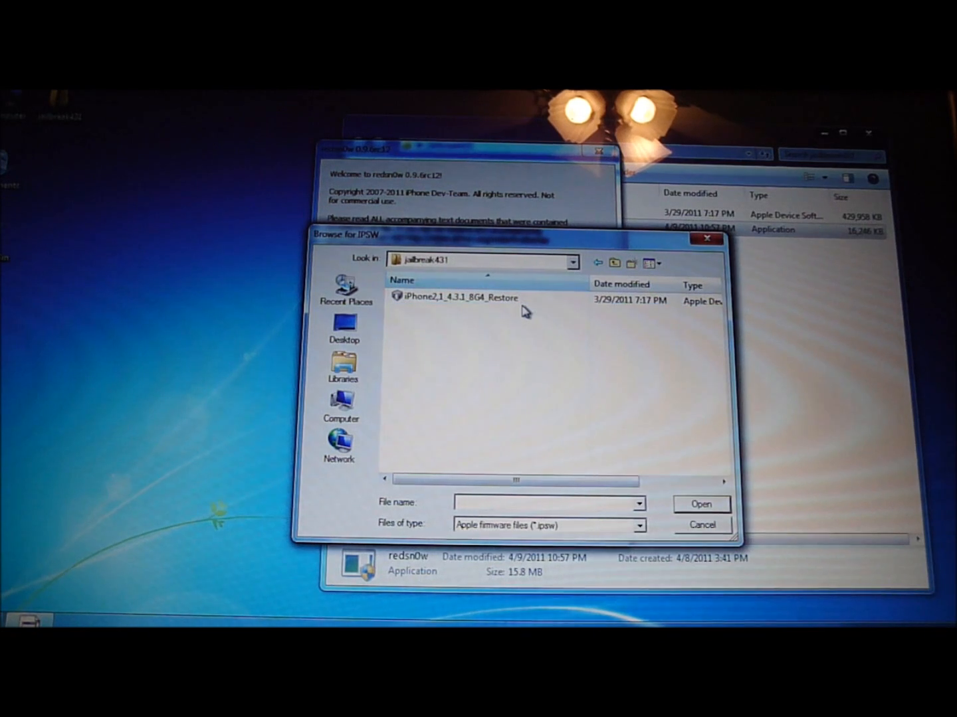
{"action": "left_click", "coordinate": [460, 298]}
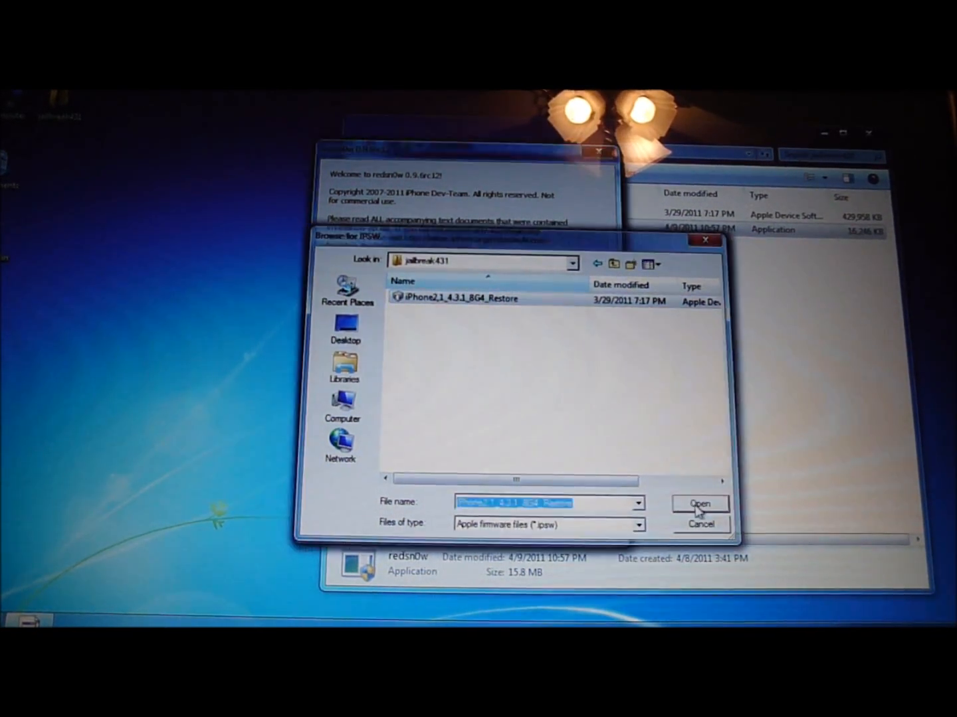
{"action": "left_click", "coordinate": [698, 503]}
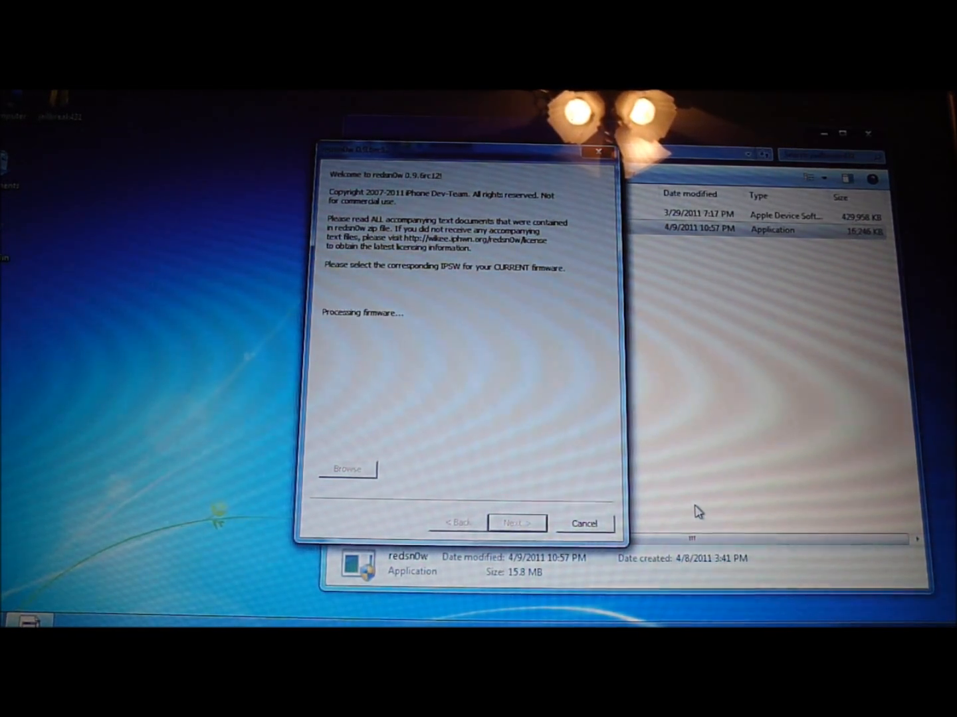
Let the firmware be identified, answering No to the newer iPhone 3GS model question.
{"action": "left_click", "coordinate": [515, 524]}
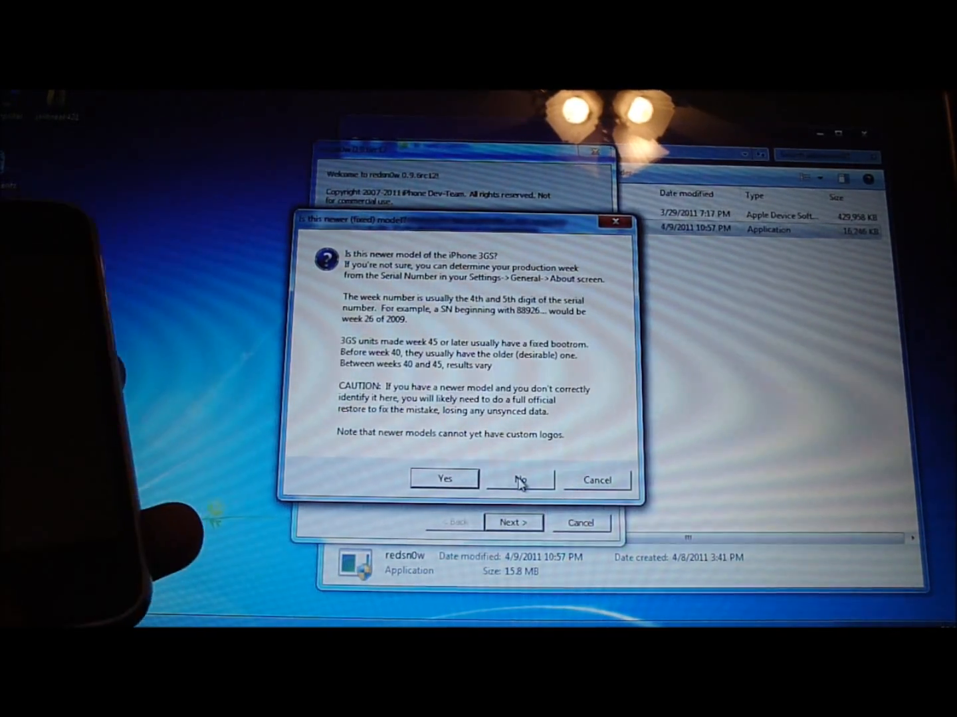
{"action": "left_click", "coordinate": [521, 478]}
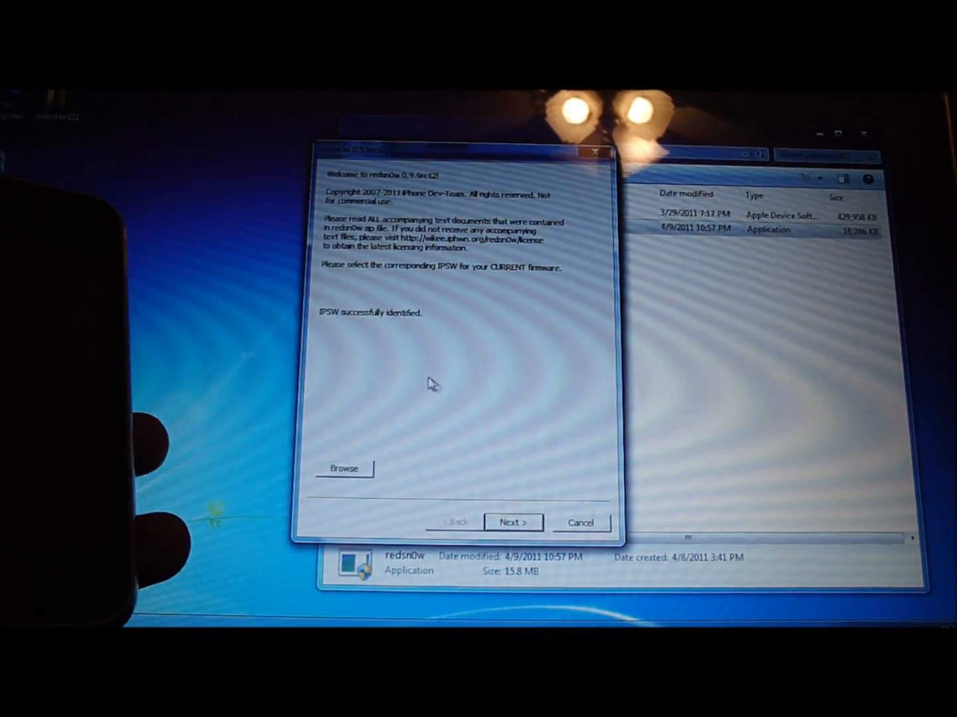
{"action": "mouse_move", "coordinate": [388, 325]}
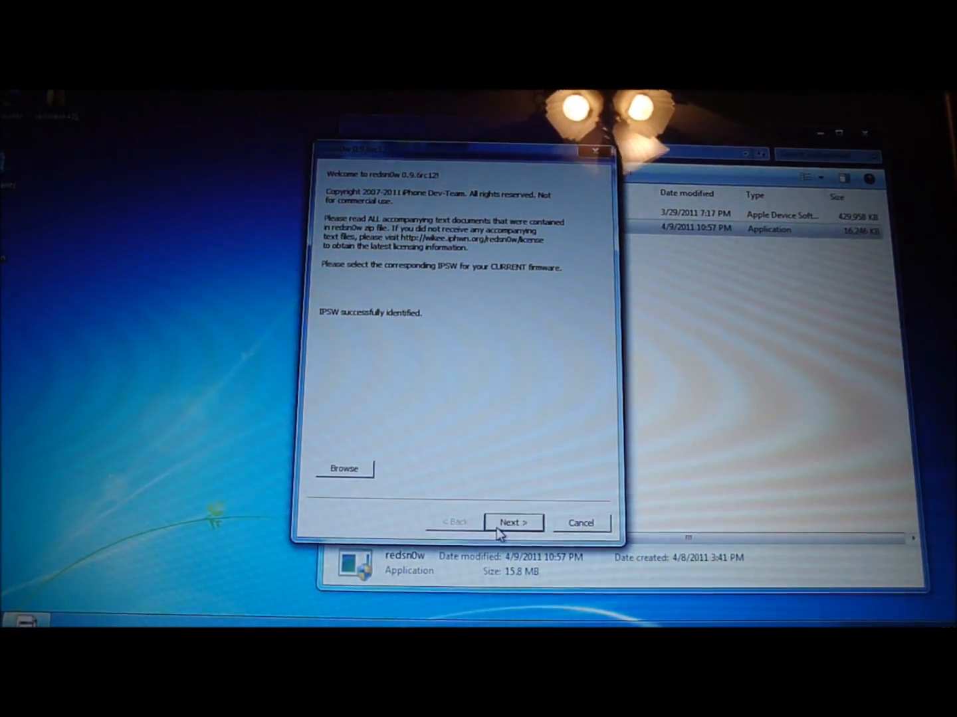
Continue from the identified IPSW to redsn0w's jailbreak options page.
{"action": "left_click", "coordinate": [513, 523]}
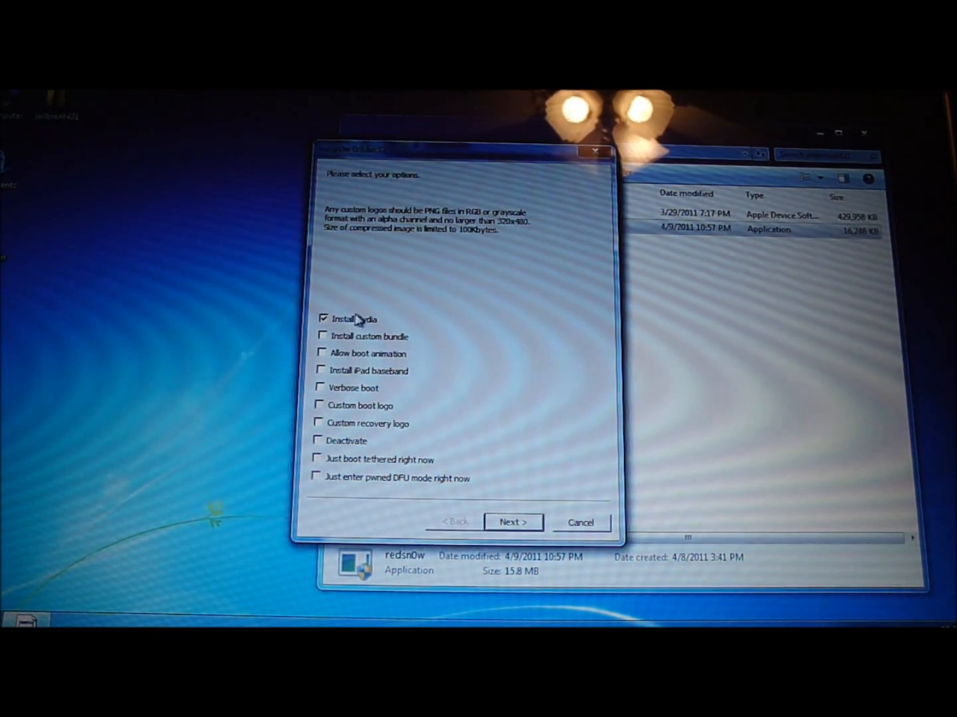
{"action": "mouse_move", "coordinate": [334, 447]}
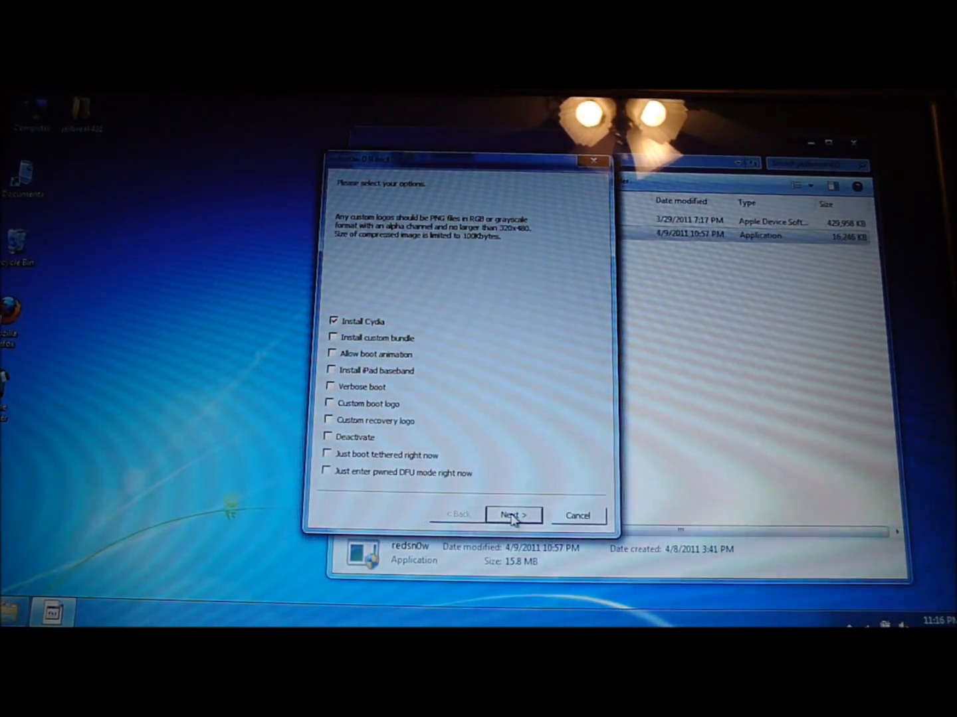
Proceed with Install Cydia checked to the power-off and plug-in instructions.
{"action": "left_click", "coordinate": [513, 516]}
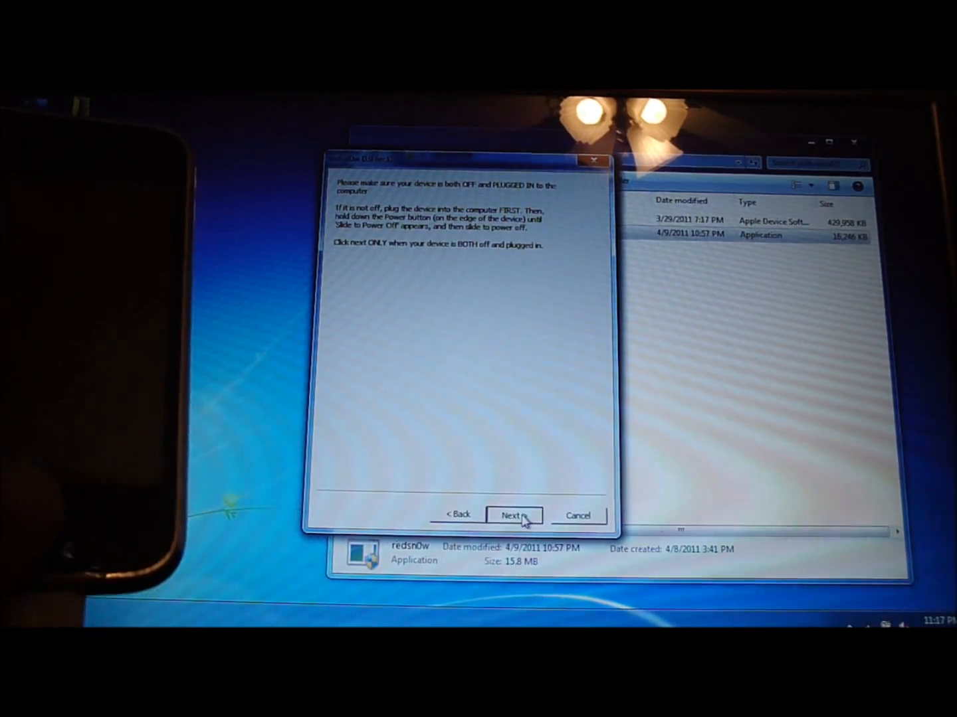
{"action": "left_click", "coordinate": [513, 515]}
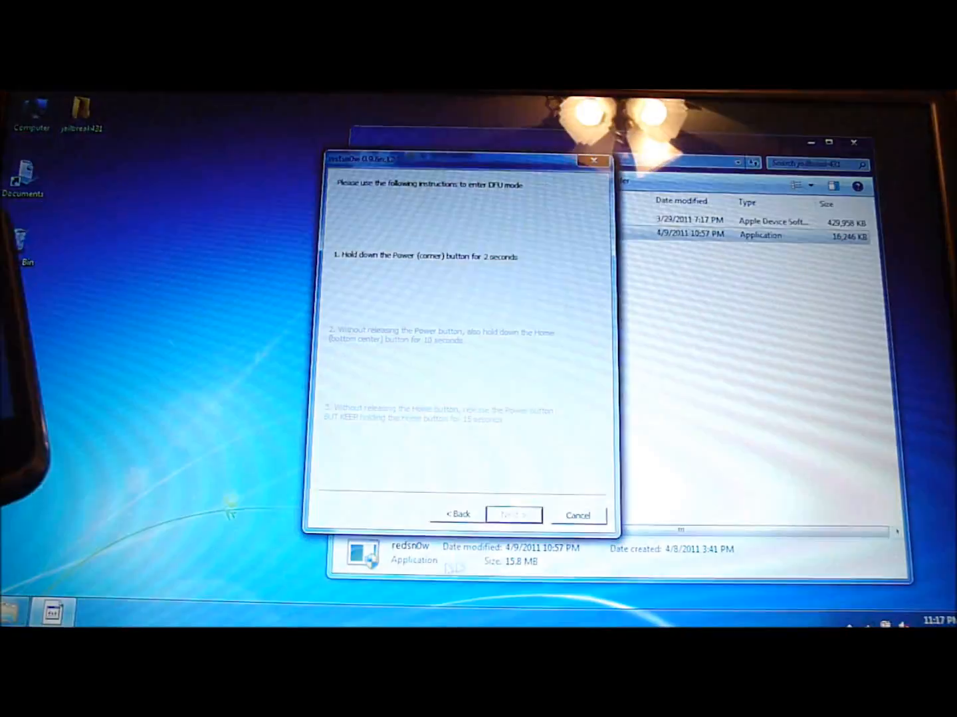
{"action": "left_click", "coordinate": [513, 515]}
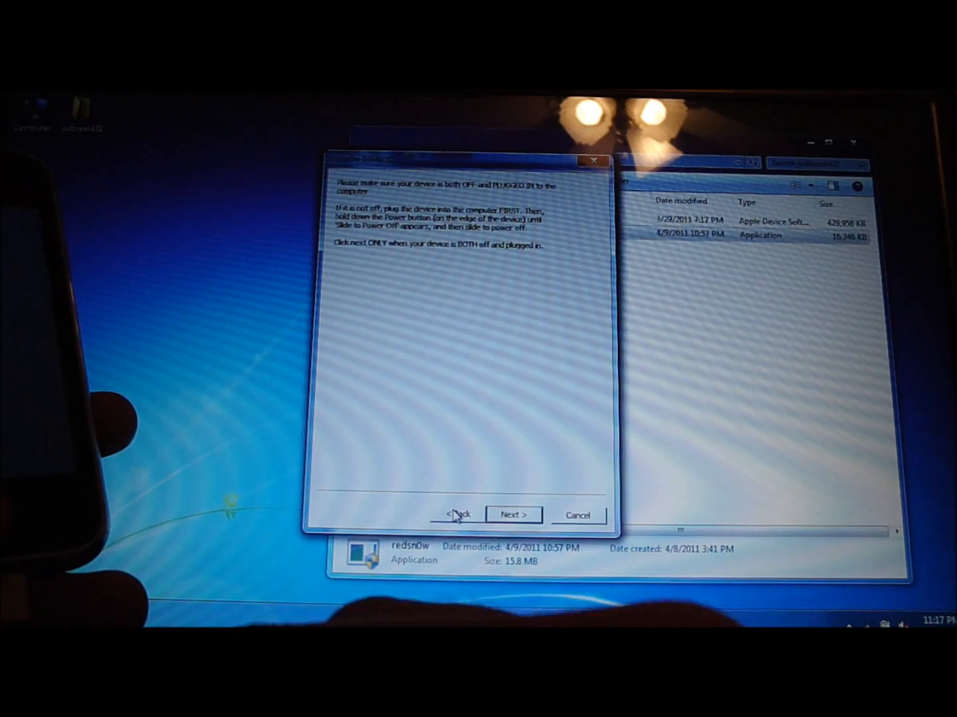